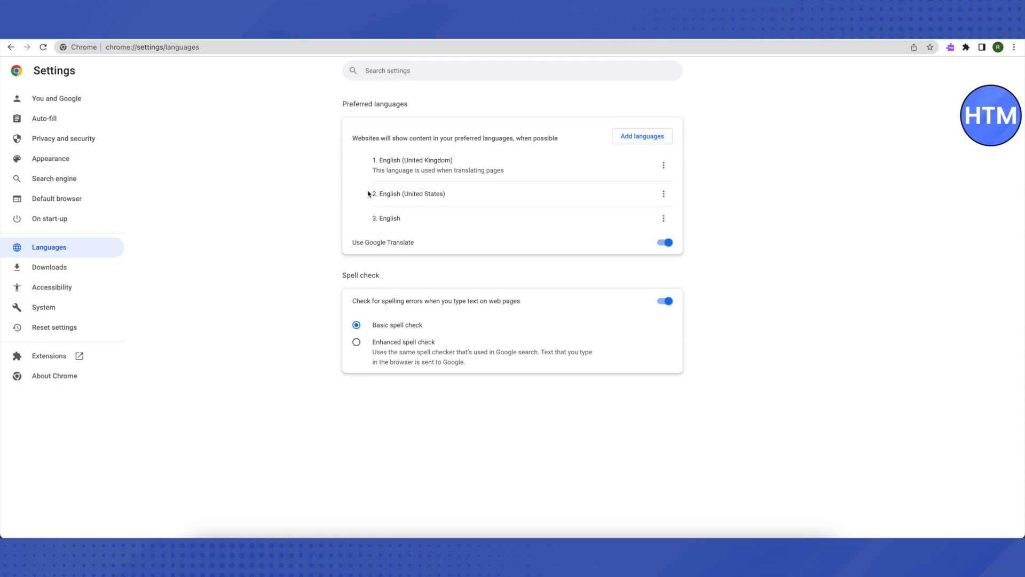
mouse_move(393, 193)
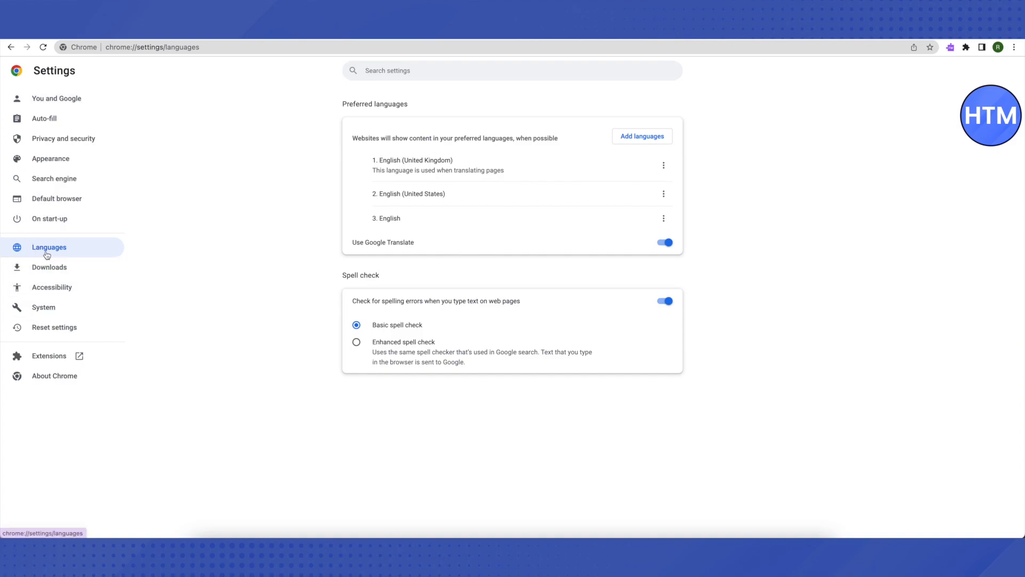
mouse_move(391, 242)
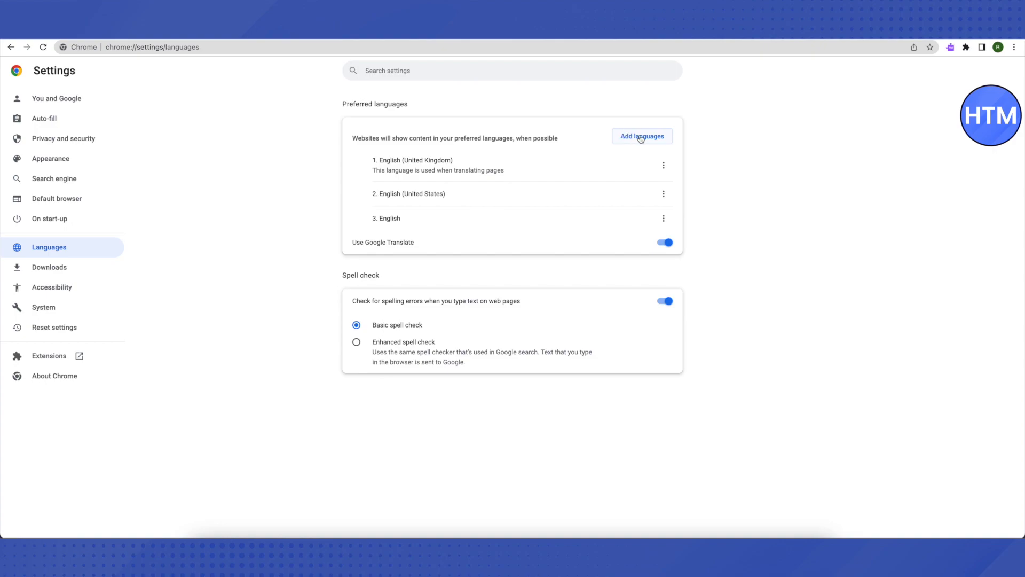
- Search the add-languages list for 'ger' and close it without adding a language
left_click(641, 136)
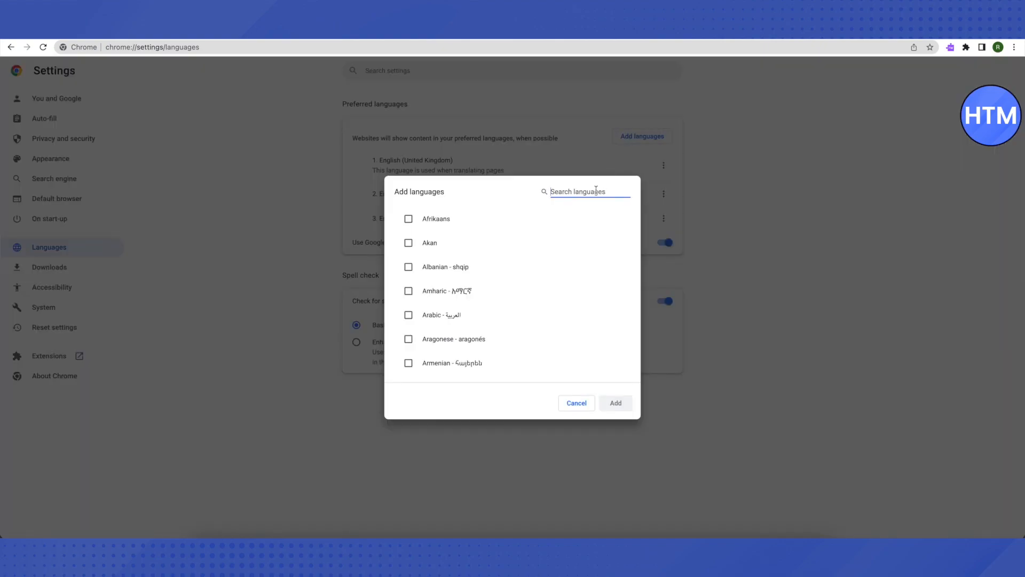
type("germa")
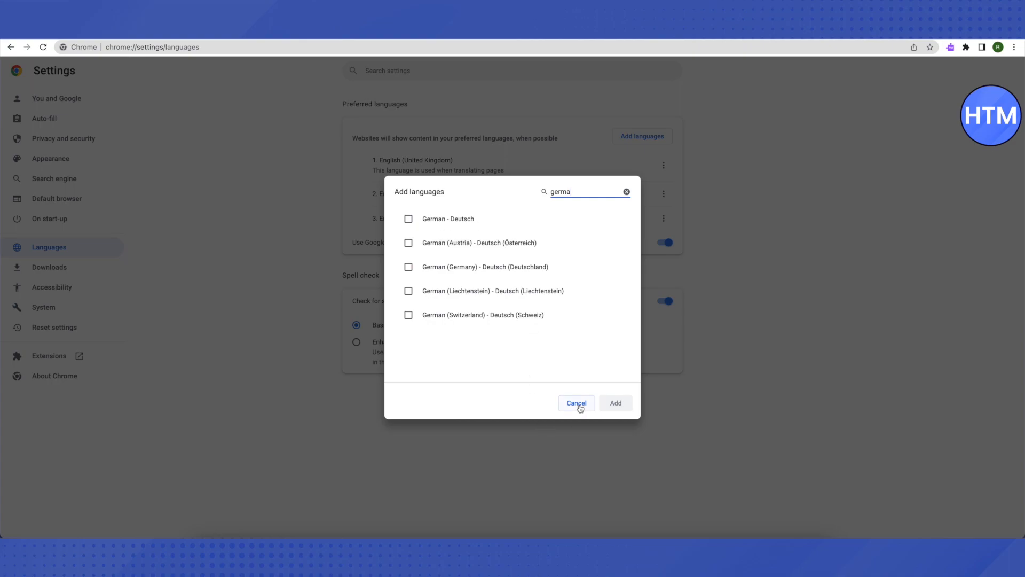
left_click(577, 403)
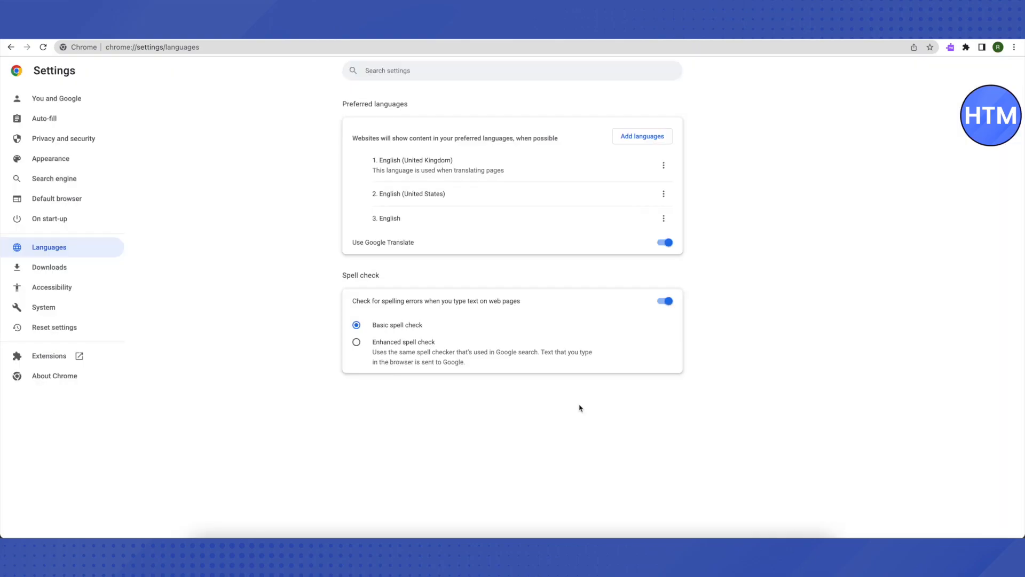
mouse_move(746, 290)
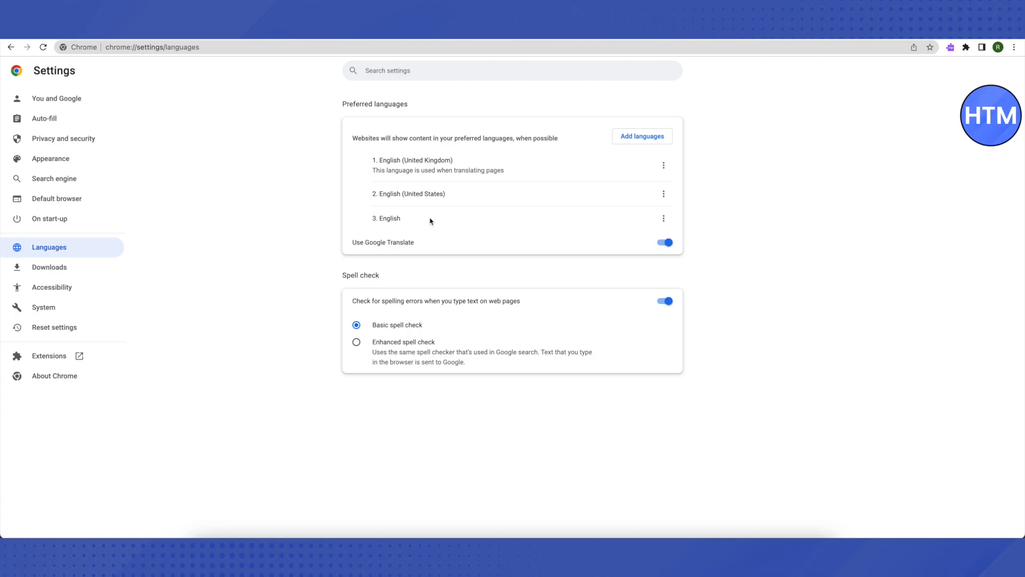
mouse_move(457, 199)
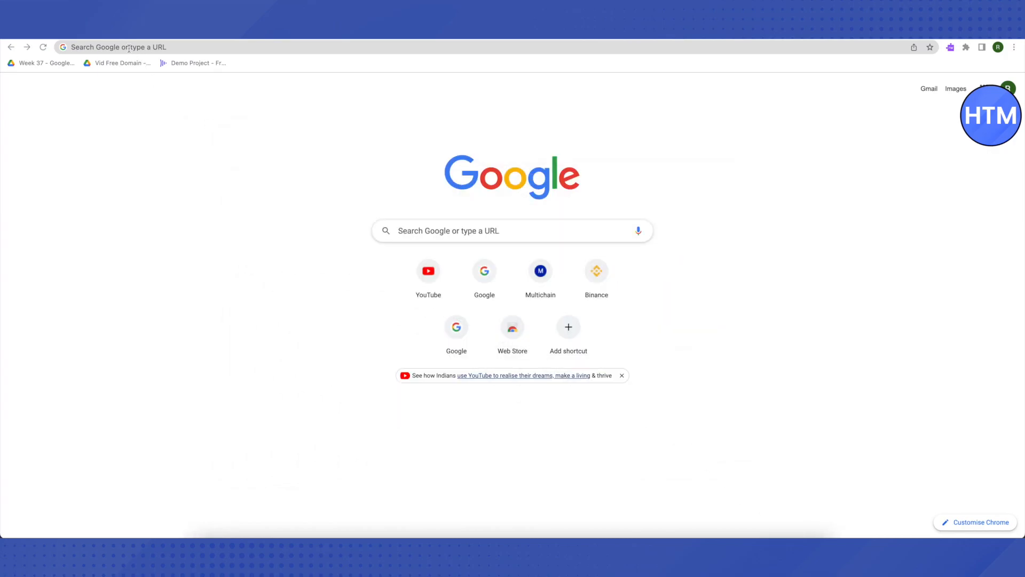
left_click(117, 46)
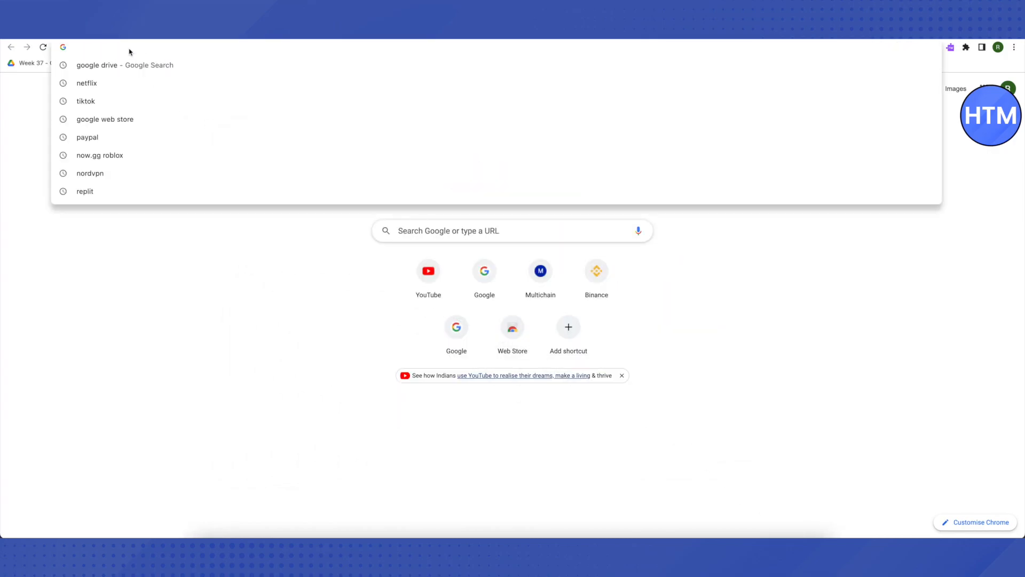
type("https://visualmath.art/")
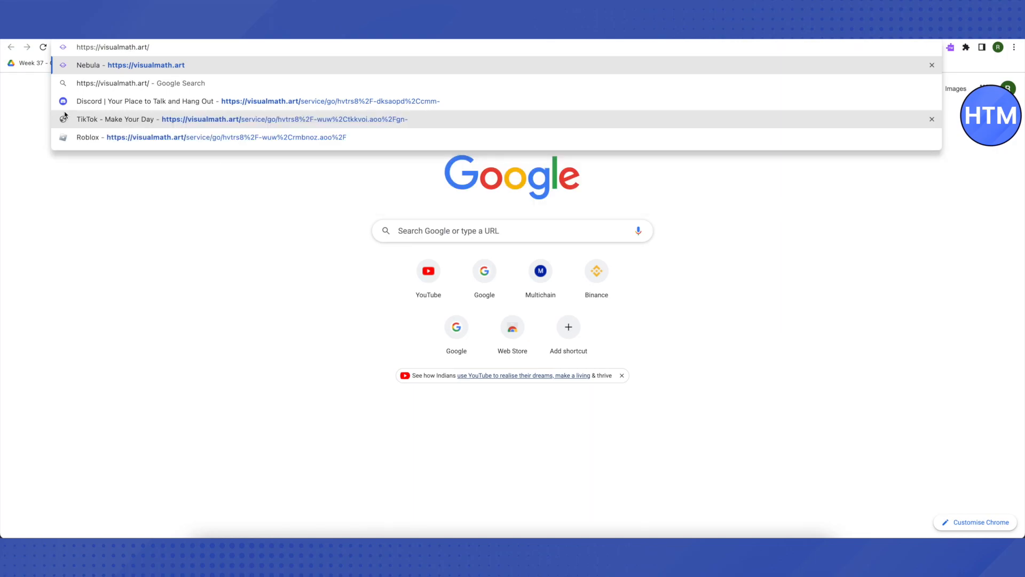
left_click(146, 65)
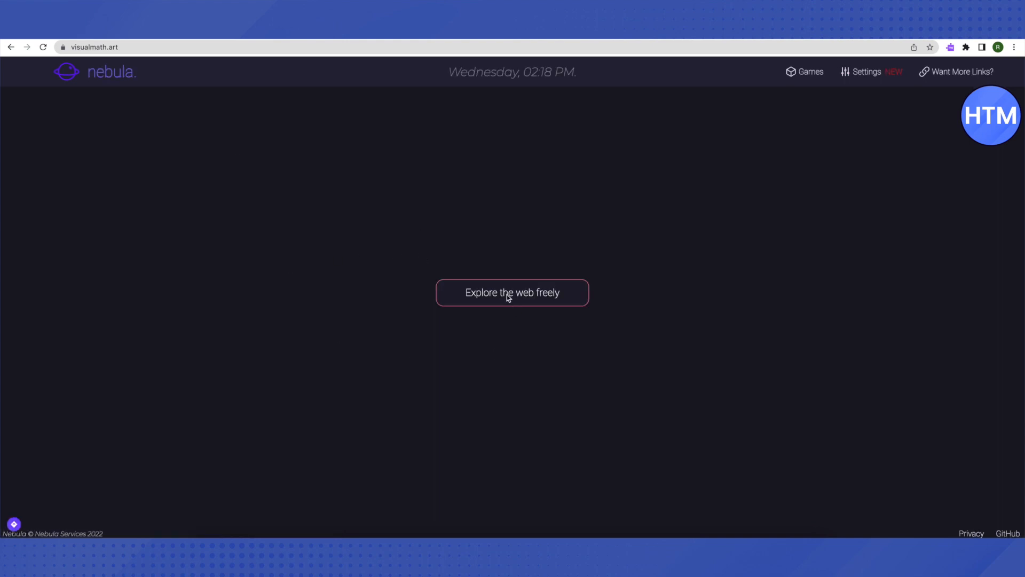
- Enter 'Discord' in Nebula's explore-the-web field and submit it
left_click(512, 292)
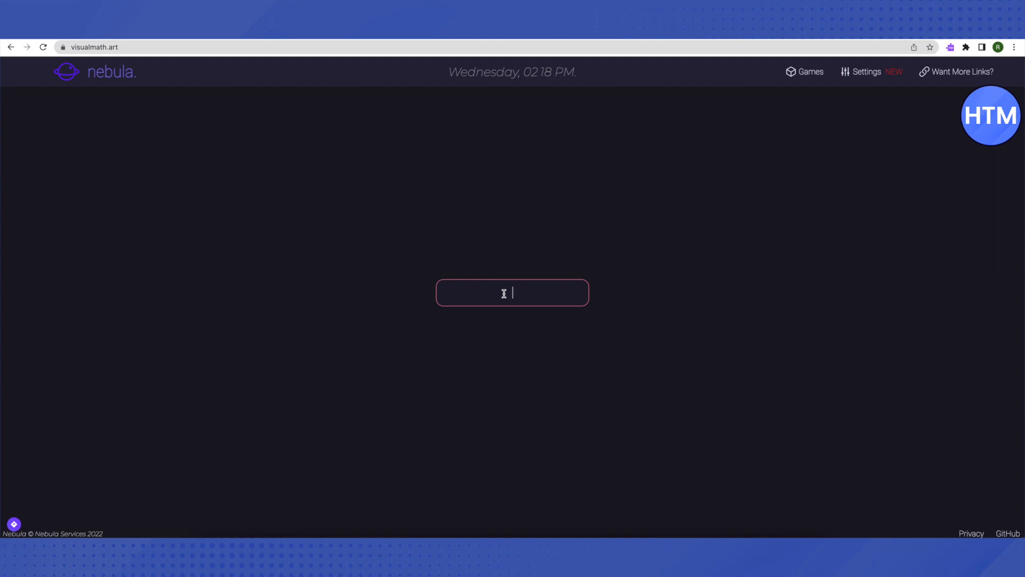
type("Di")
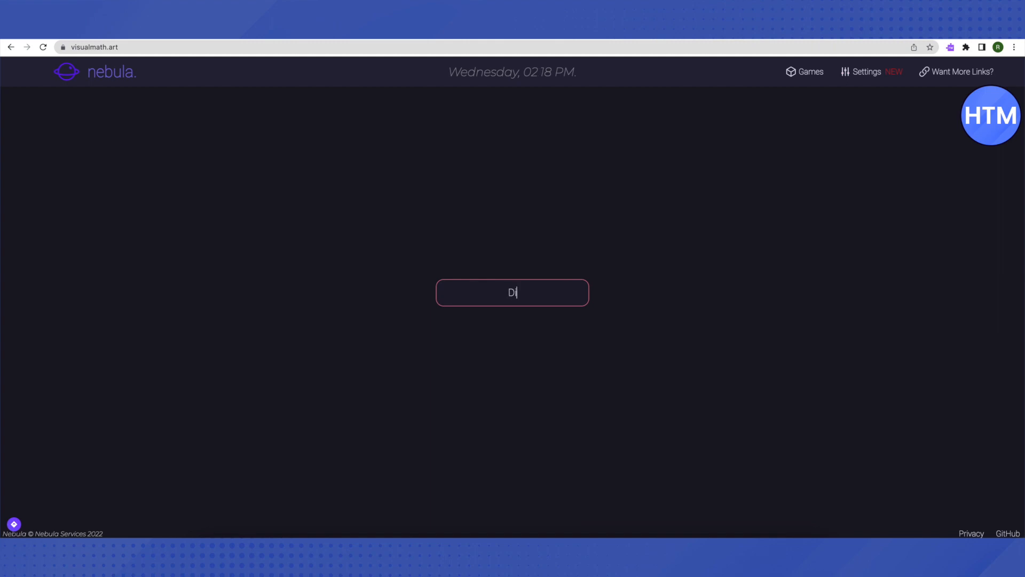
type("iscord")
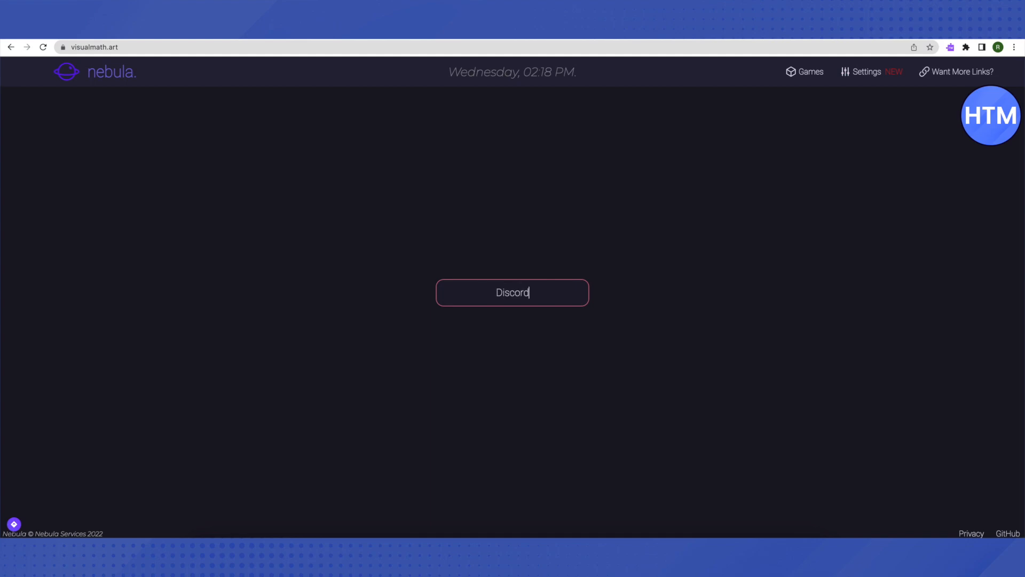
key("Enter")
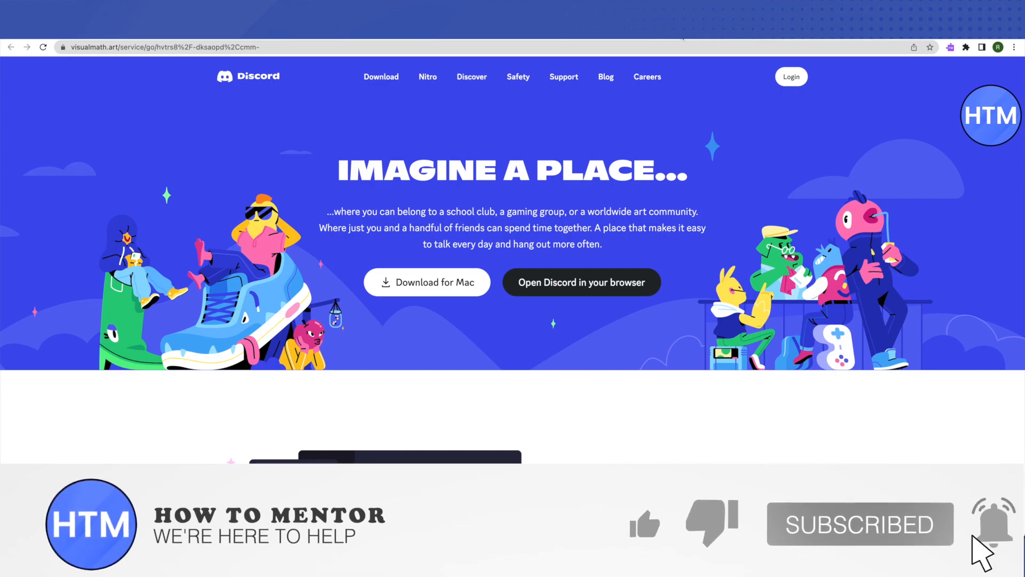
left_click(644, 523)
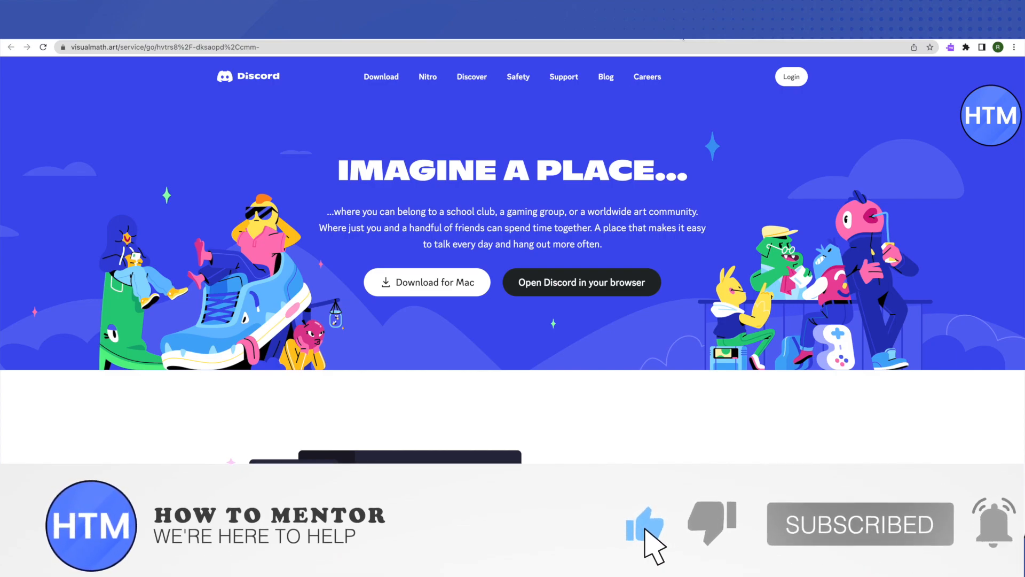